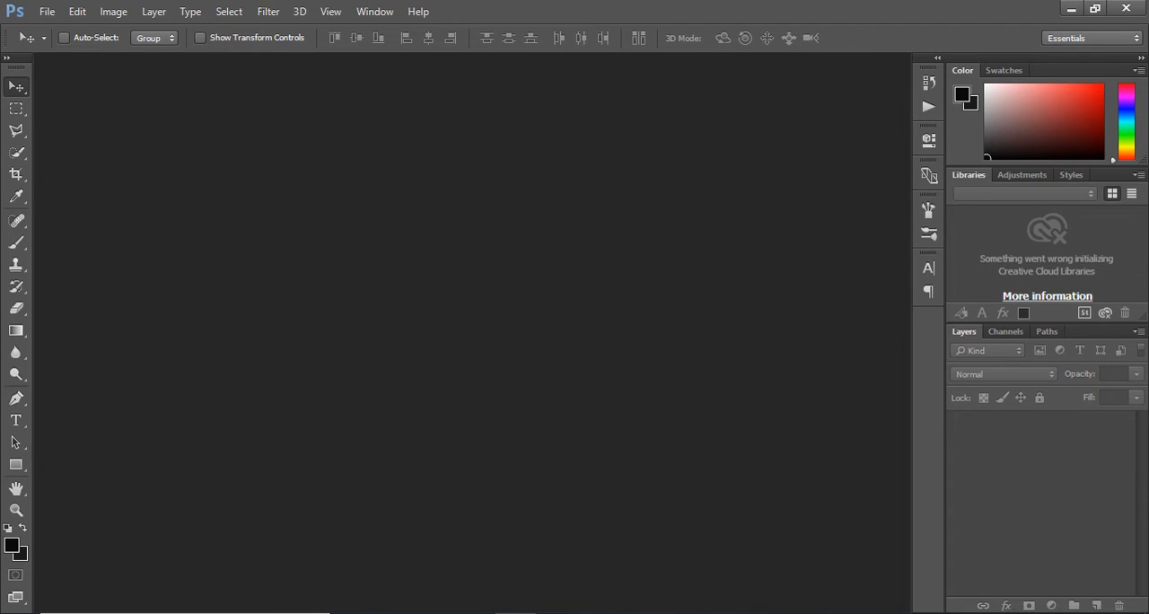
- Open the portrait photo pexels-nitin-khajotia-1516680.jpg
{"action": "left_click", "coordinate": [57, 11]}
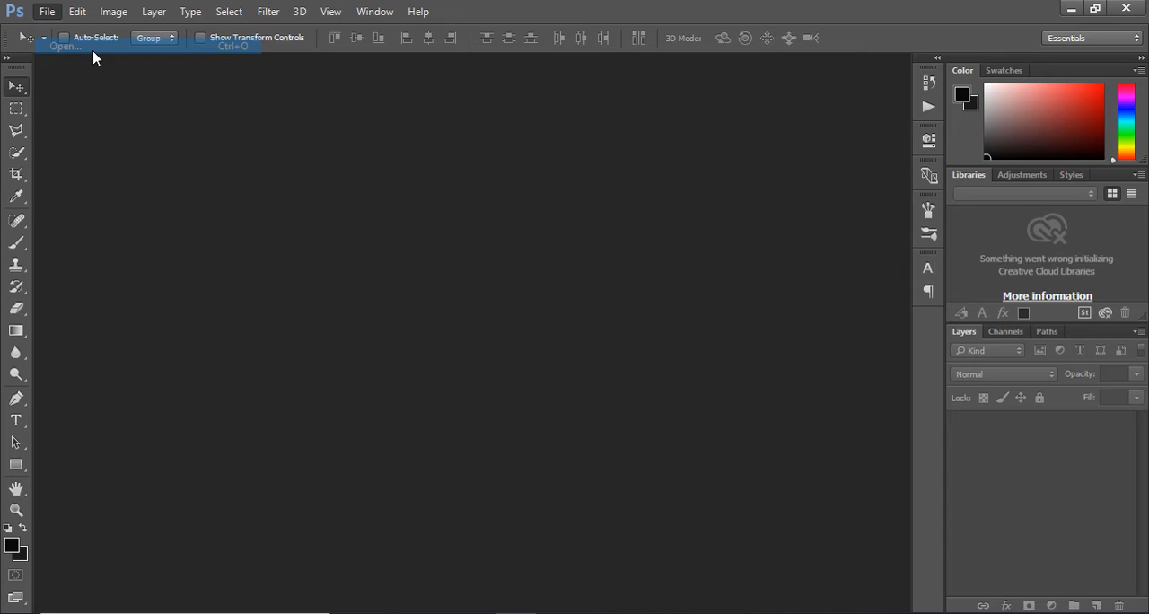
{"action": "left_click", "coordinate": [68, 46]}
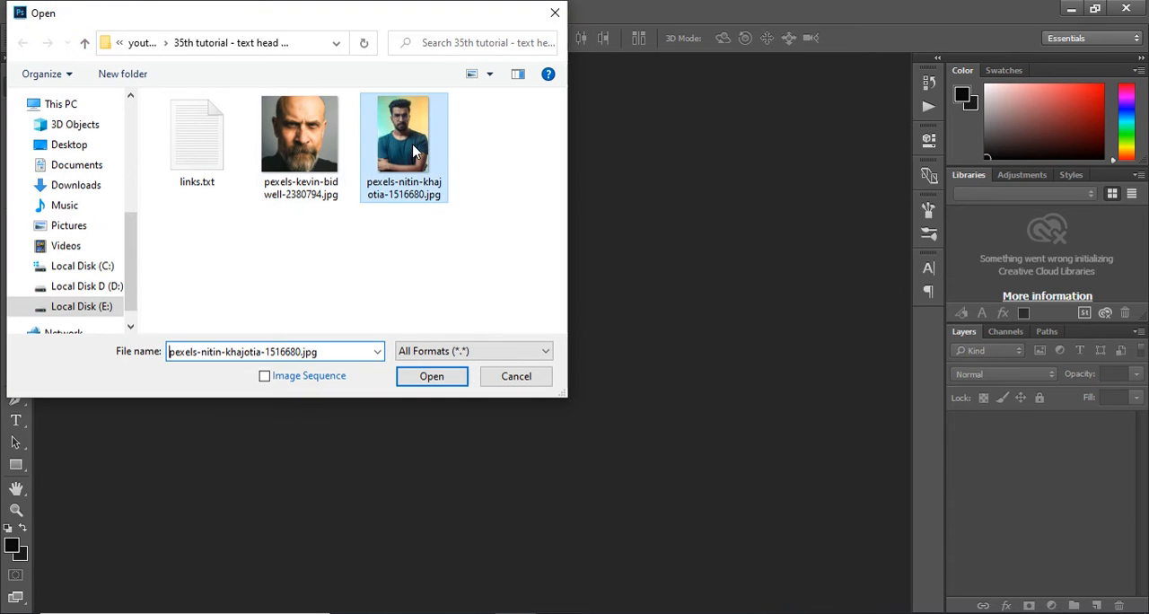
{"action": "left_click", "coordinate": [432, 376]}
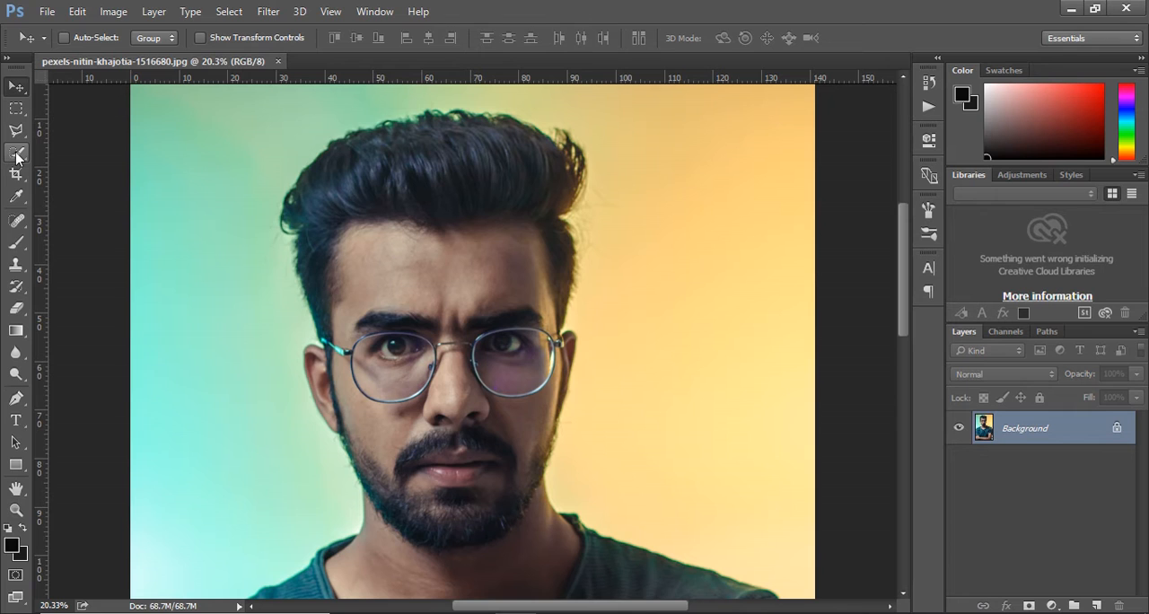
- Use the Quick Selection Tool to select the man's hair, face and beard
{"action": "left_click", "coordinate": [16, 153]}
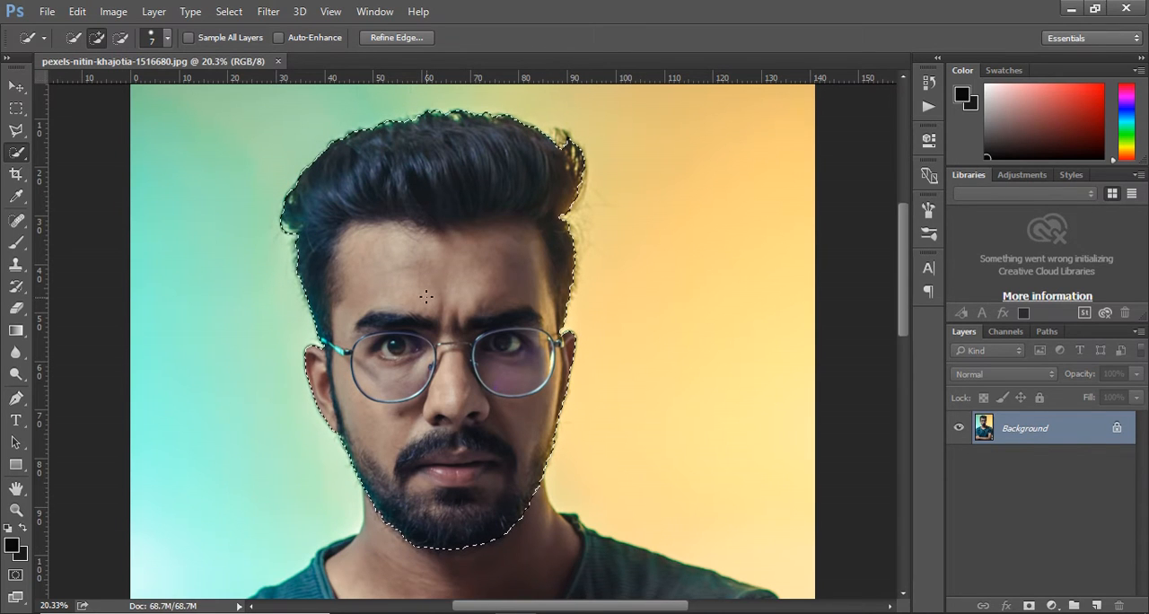
- Refine the head selection's edge and output it to a new layer
{"action": "left_click", "coordinate": [396, 37]}
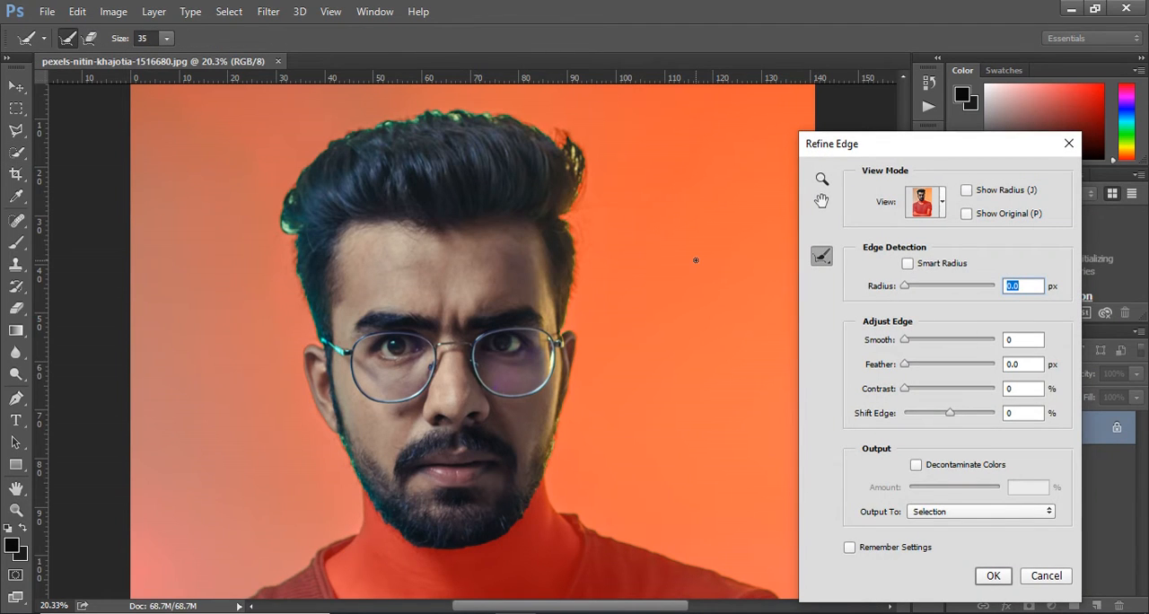
{"action": "mouse_move", "coordinate": [703, 267]}
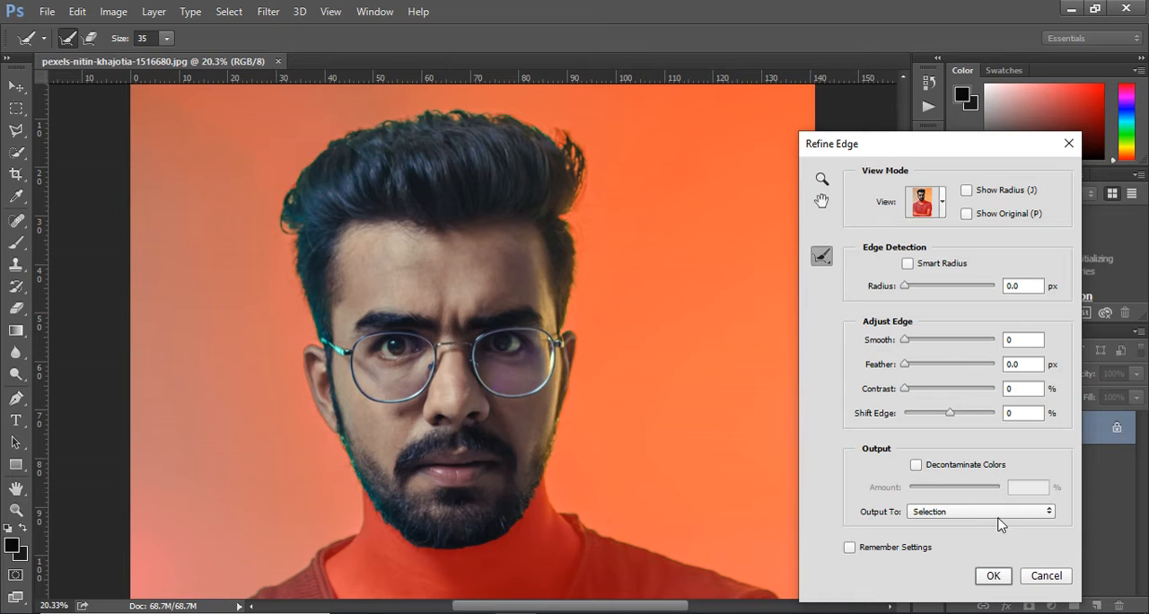
{"action": "left_click", "coordinate": [981, 511]}
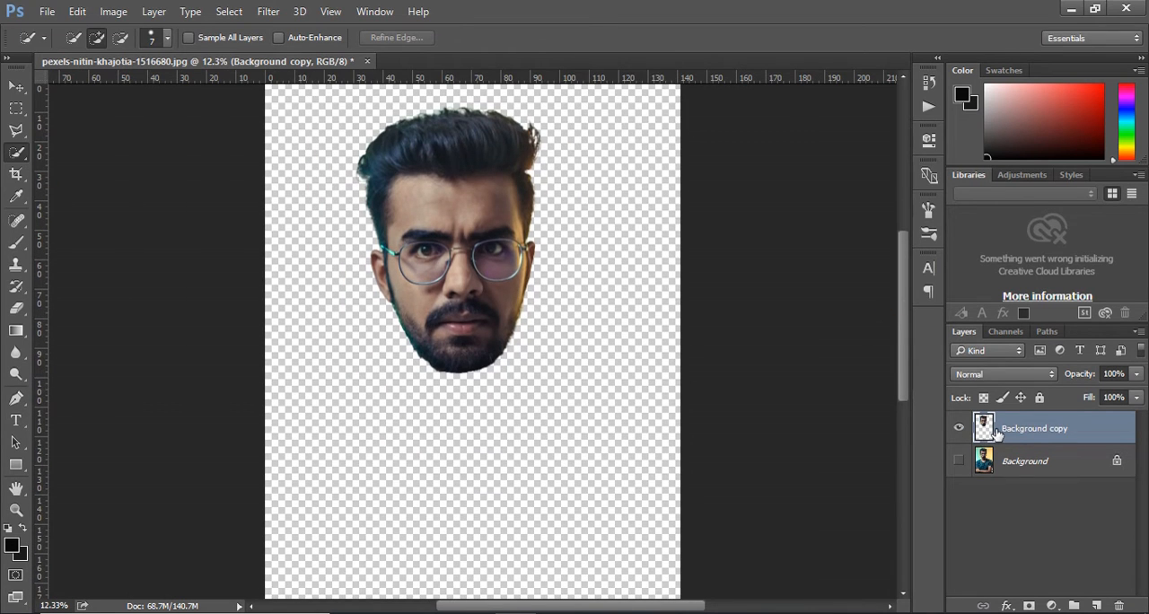
- Free Transform the cut-out head and scale it up to fill the canvas
{"action": "right_click", "coordinate": [1034, 427]}
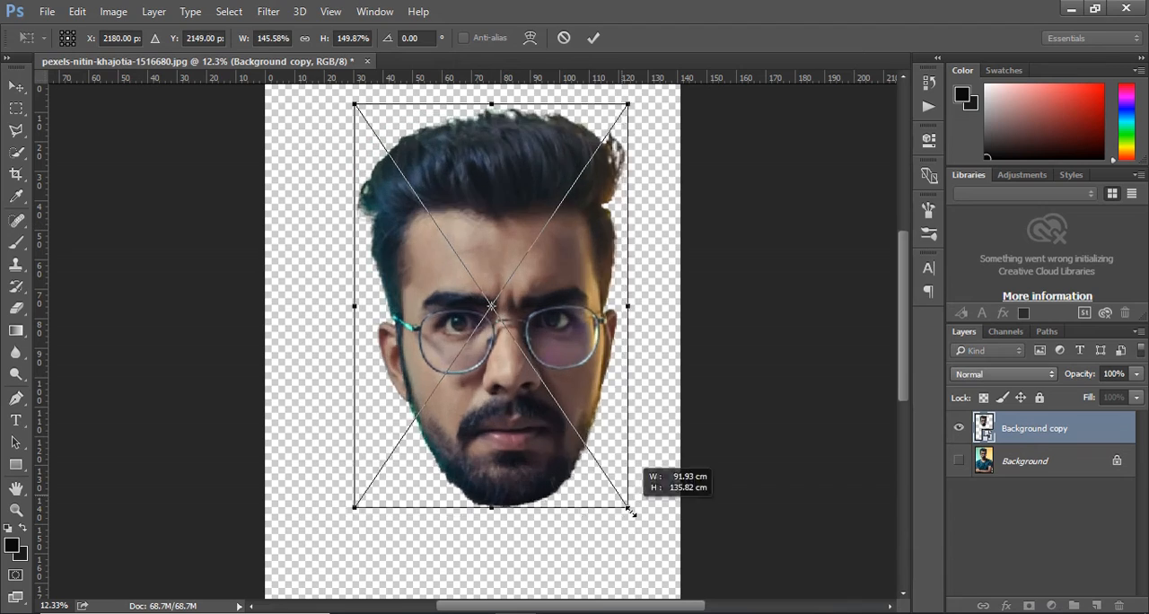
{"action": "left_click_drag", "start_coordinate": [629, 509], "coordinate": [651, 493]}
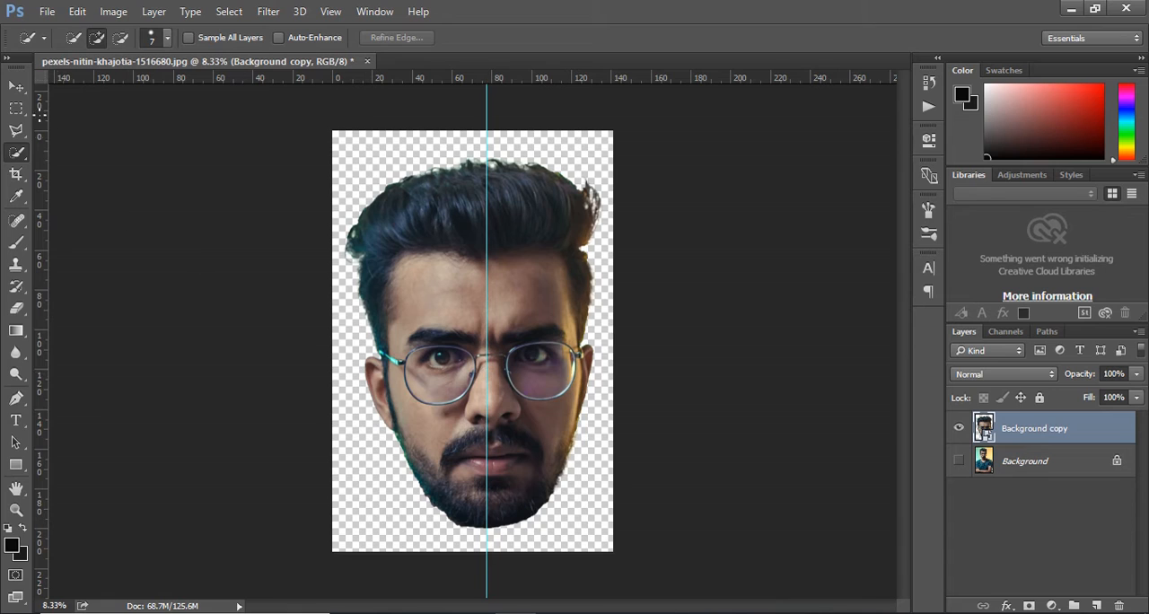
- Marquee-select the left half up to the centre guide and add a layer mask from it
{"action": "left_click", "coordinate": [14, 108]}
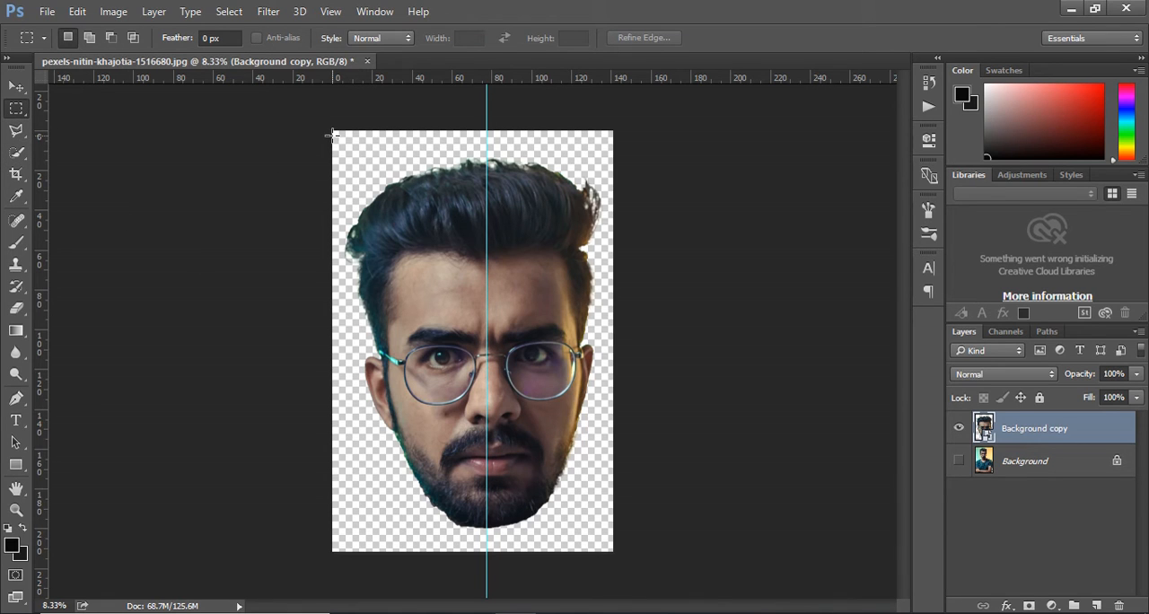
{"action": "left_click_drag", "start_coordinate": [334, 136], "coordinate": [447, 254]}
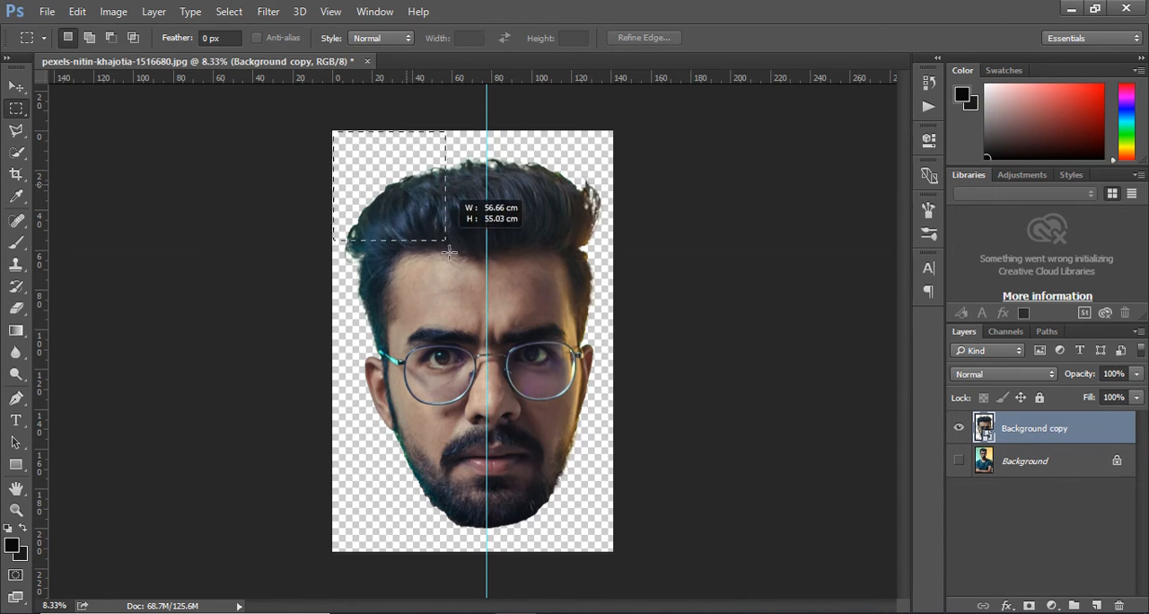
{"action": "left_click_drag", "start_coordinate": [446, 251], "coordinate": [487, 546]}
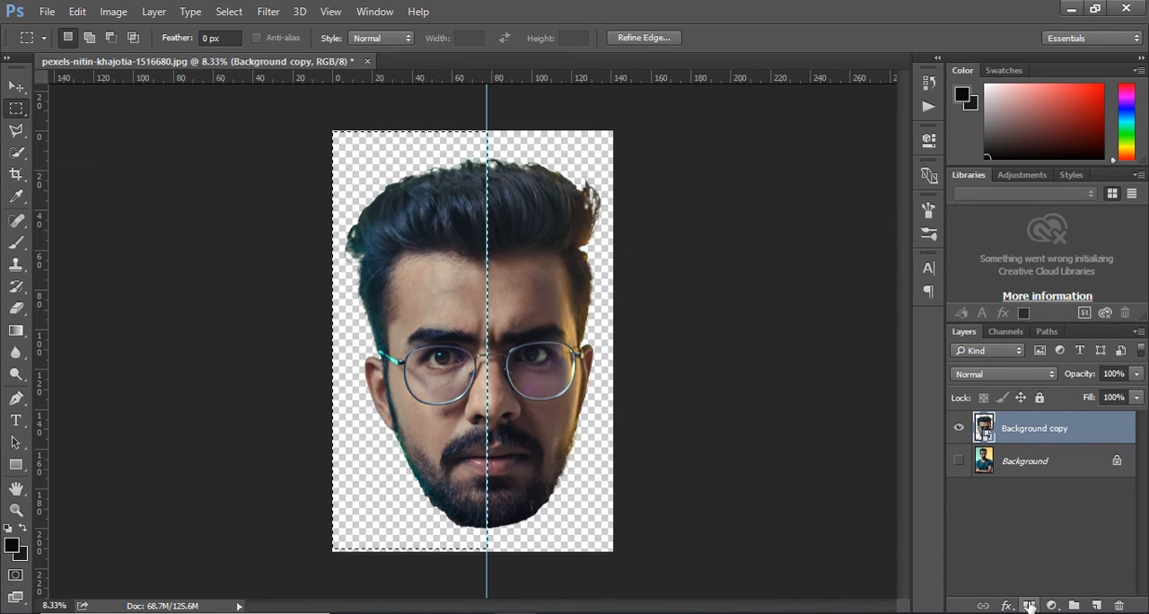
{"action": "left_click", "coordinate": [1030, 605]}
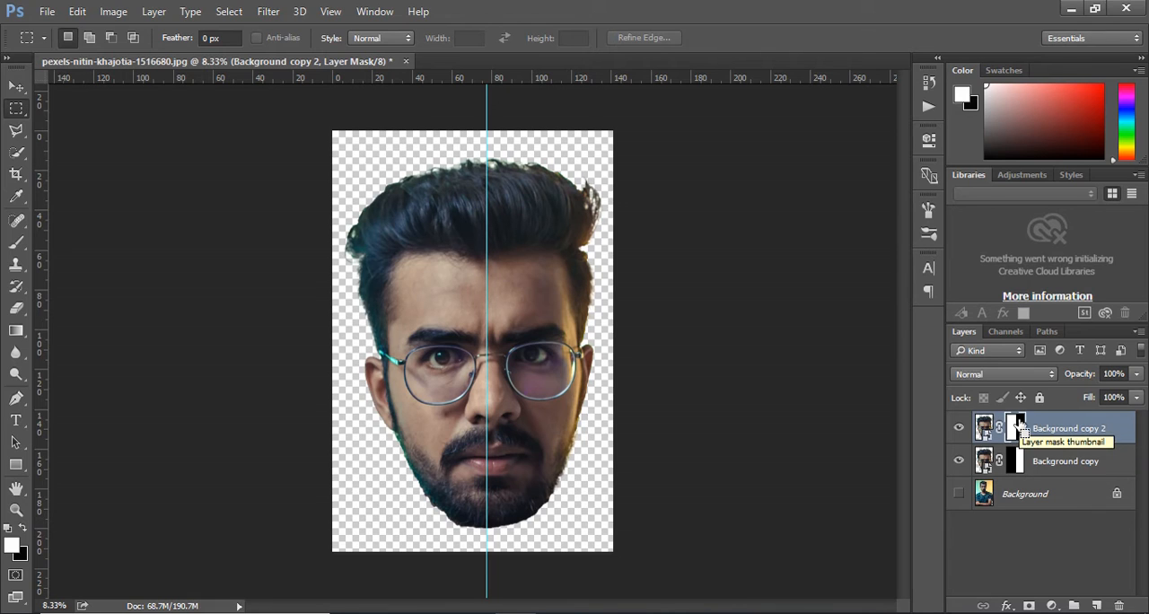
{"action": "mouse_move", "coordinate": [307, 308]}
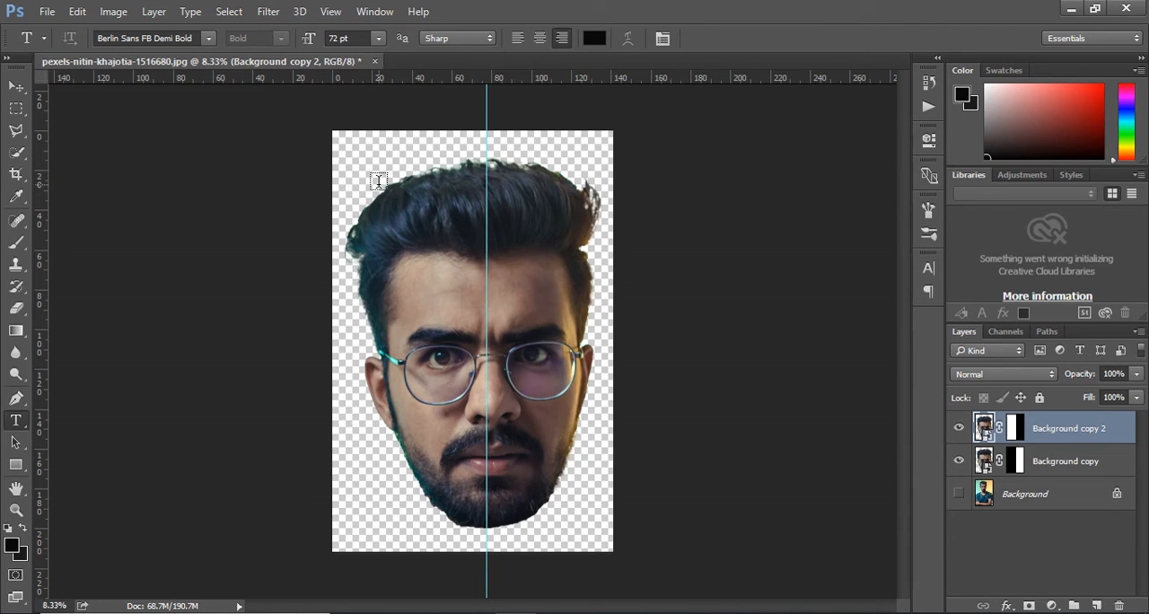
- Place the quote text and resize its box into a narrow column beside the head
{"action": "left_click", "coordinate": [378, 179]}
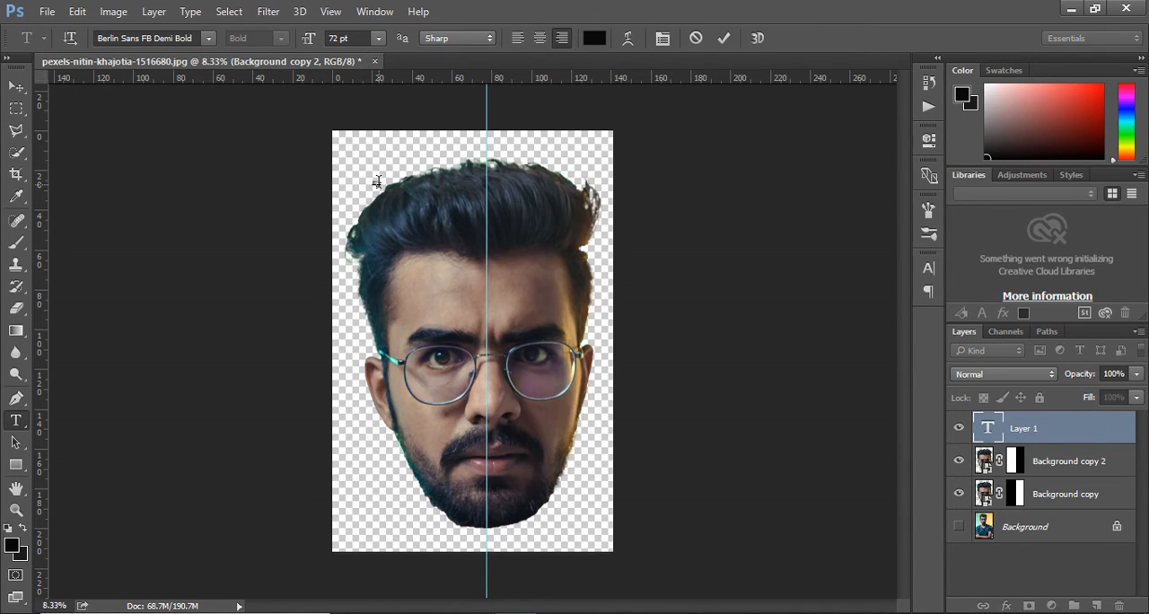
{"action": "left_click", "coordinate": [375, 180]}
{"action": "type", "text": "EXPERIENCE TELLS YOU WHAT TO DO CONFIDENCE ALLOW YOU TO DO IT"}
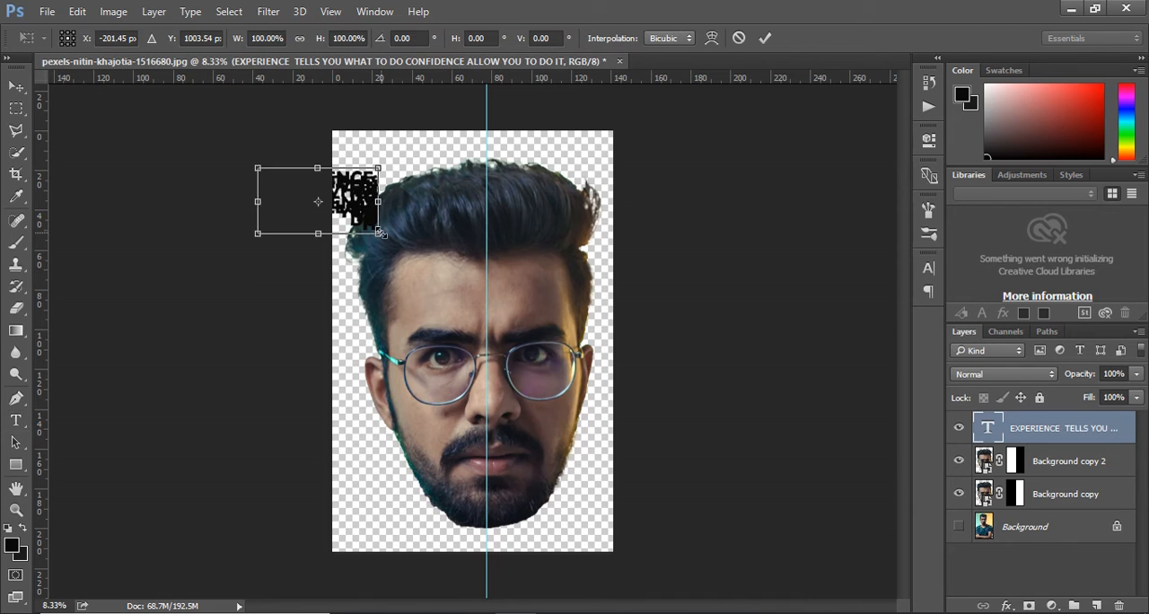
{"action": "left_click_drag", "start_coordinate": [377, 232], "coordinate": [474, 537]}
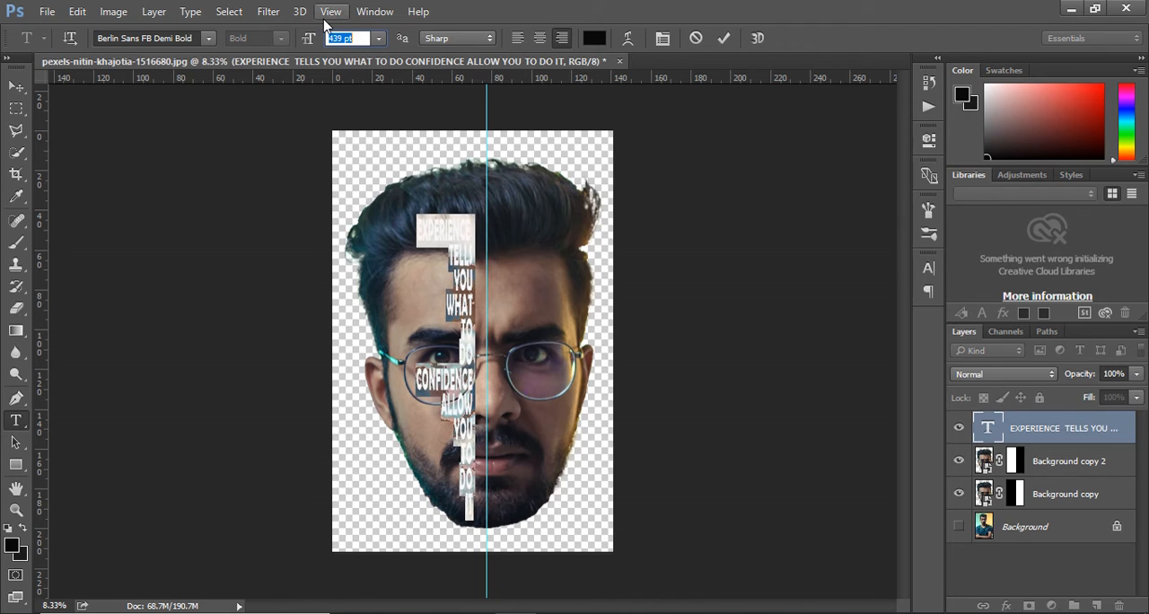
- Show the Character panel and scale the quote text up to fill the face's left half
{"action": "left_click", "coordinate": [372, 12]}
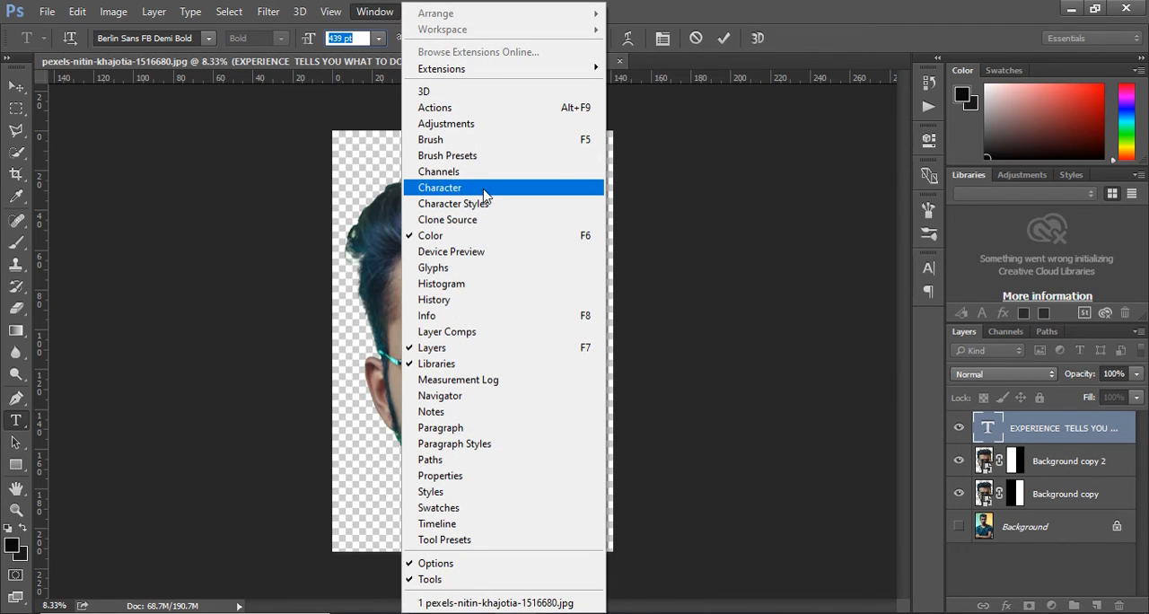
{"action": "left_click", "coordinate": [440, 187]}
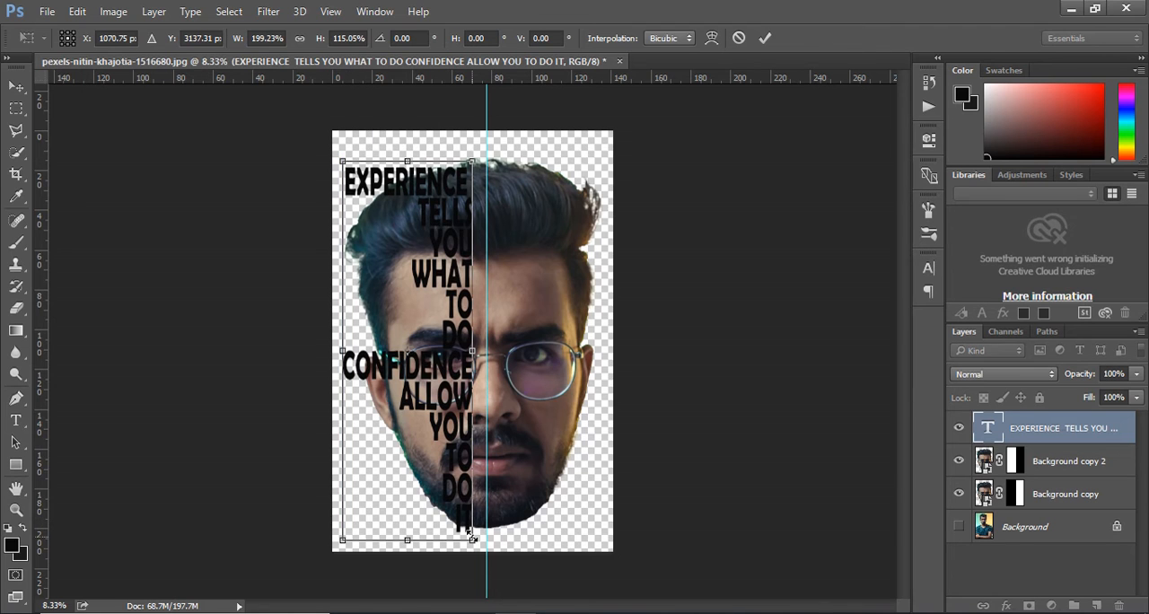
{"action": "left_click_drag", "start_coordinate": [475, 539], "coordinate": [485, 542]}
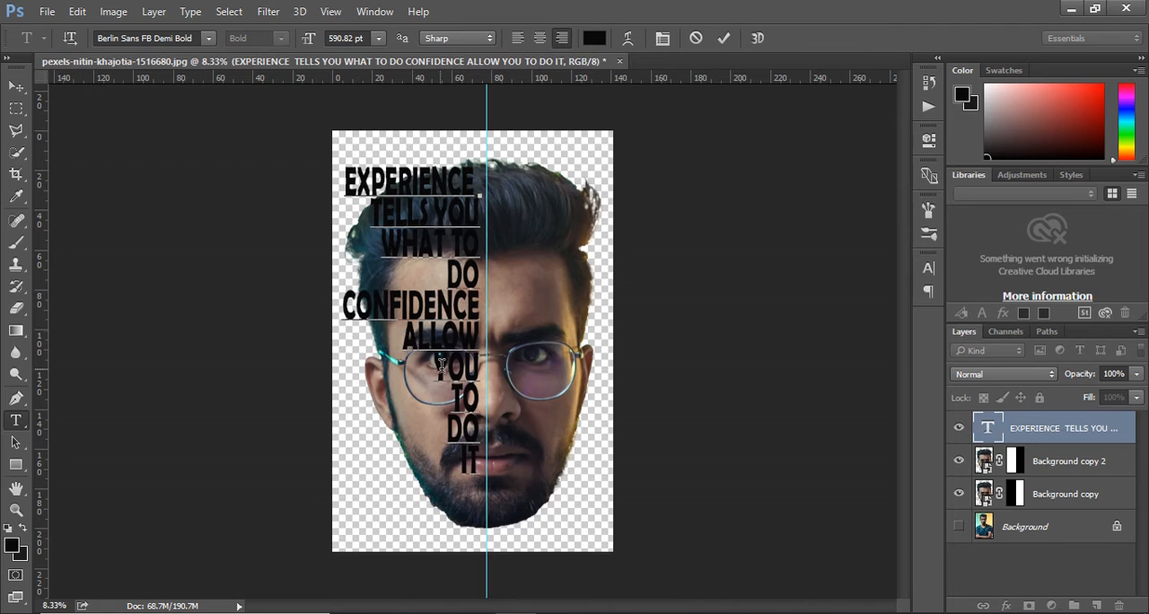
{"action": "left_click", "coordinate": [12, 87]}
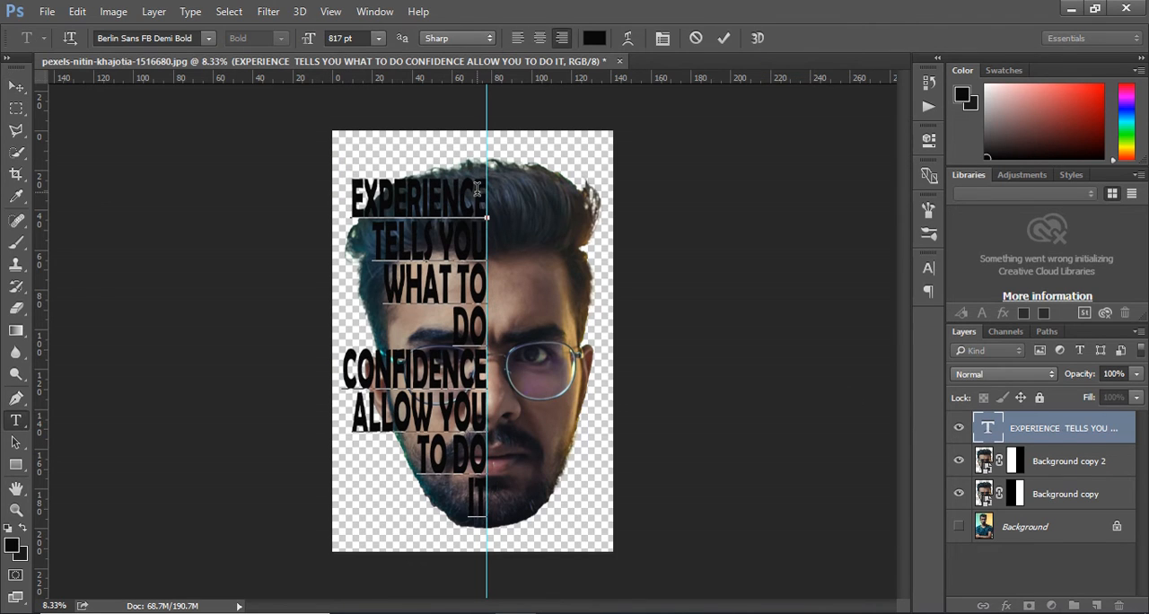
{"action": "left_click", "coordinate": [723, 38]}
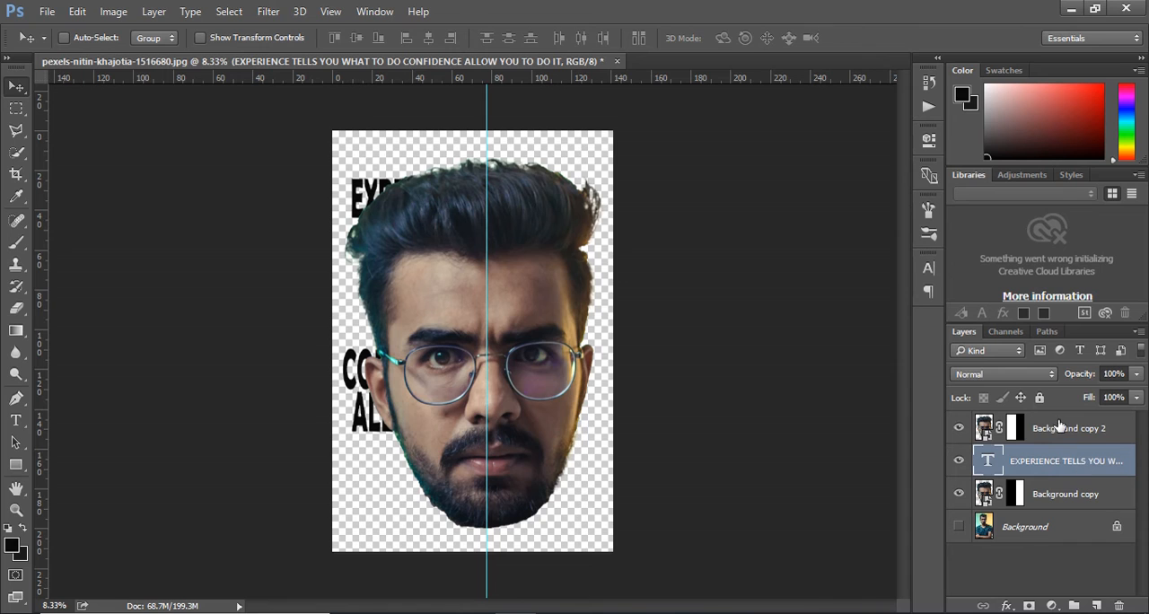
- Create a clipping mask on Background copy 2 so the face fills the letters
{"action": "left_click", "coordinate": [1067, 428]}
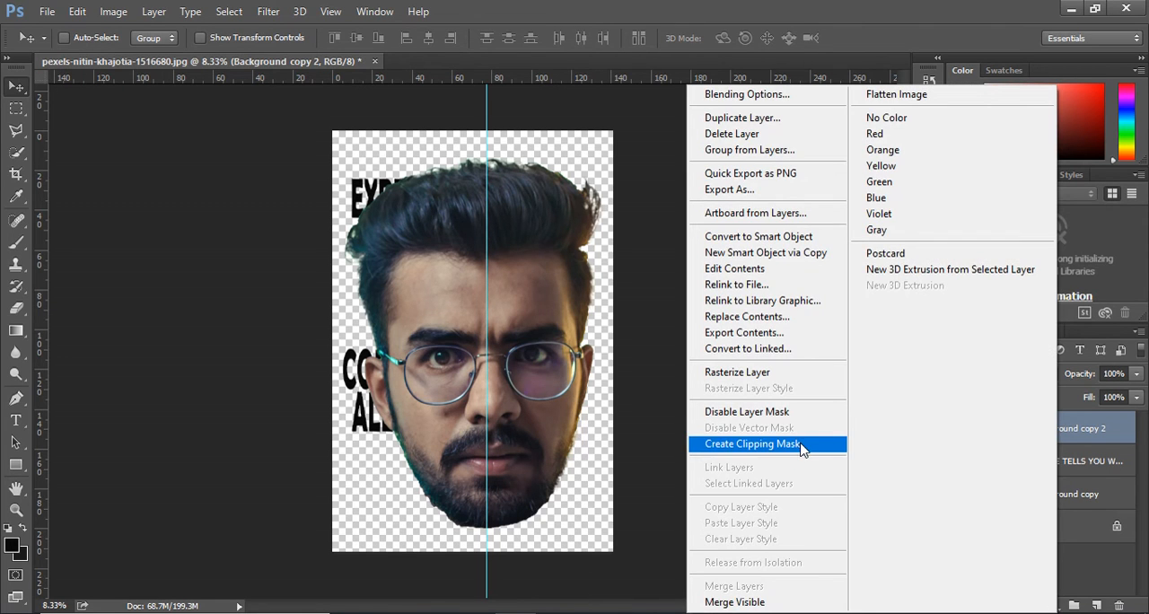
{"action": "left_click", "coordinate": [752, 444]}
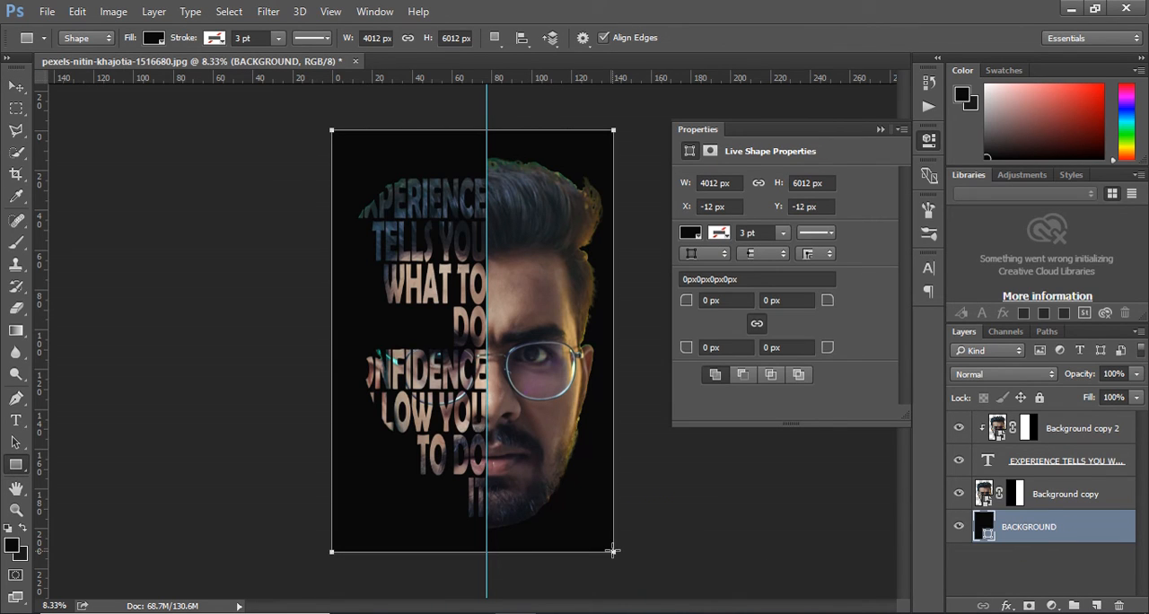
- Set the BACKGROUND shape fill to light grey after trying blue
{"action": "left_click", "coordinate": [156, 38]}
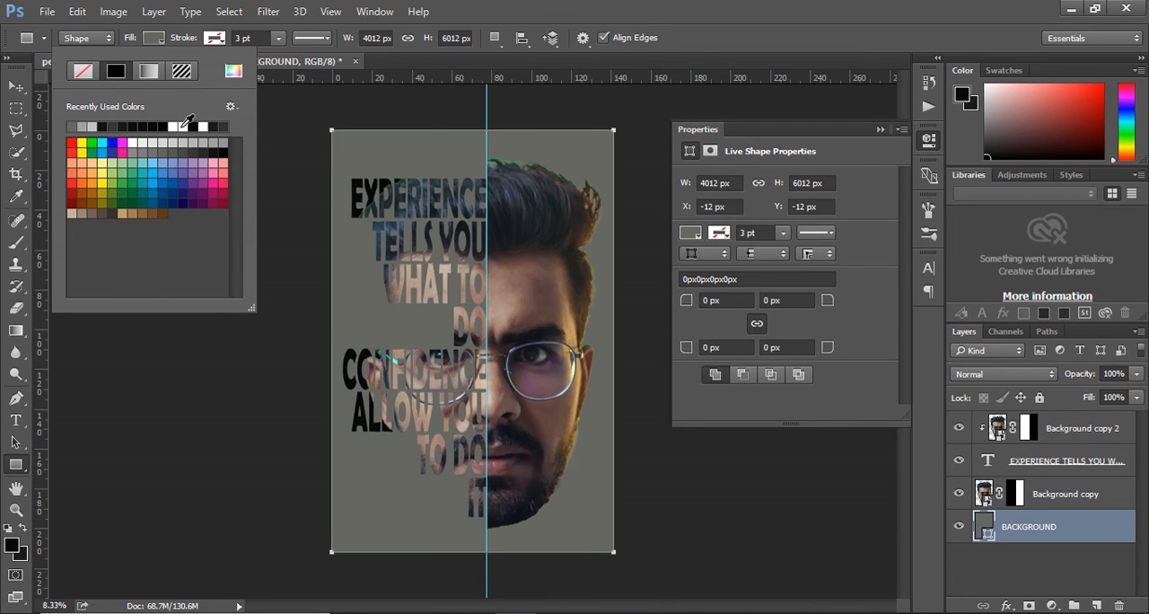
{"action": "left_click", "coordinate": [131, 185]}
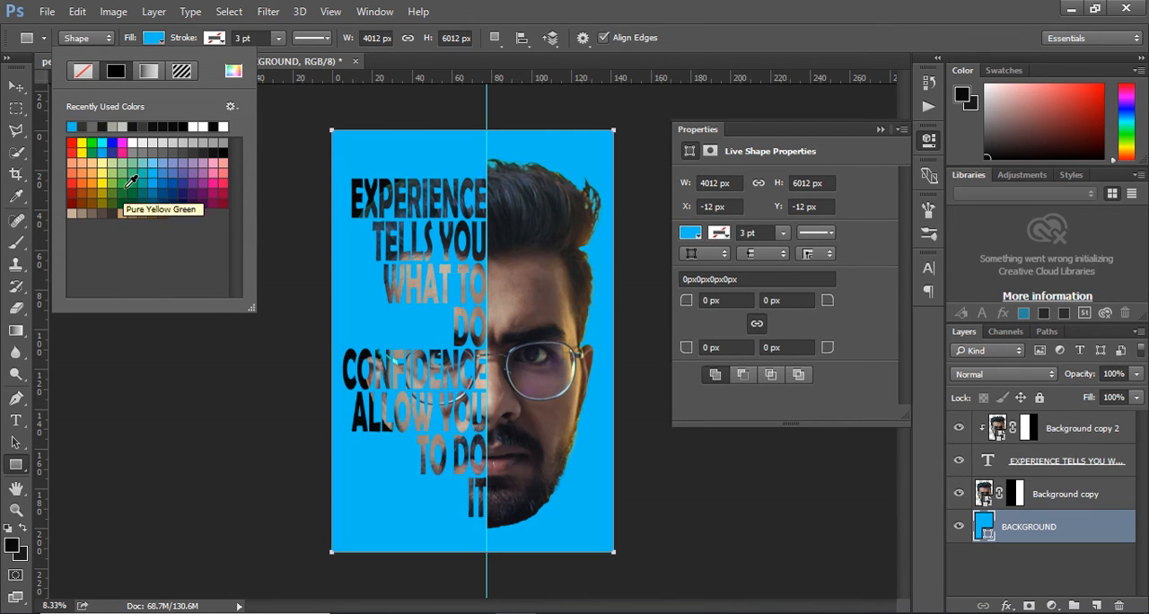
{"action": "left_click", "coordinate": [162, 126]}
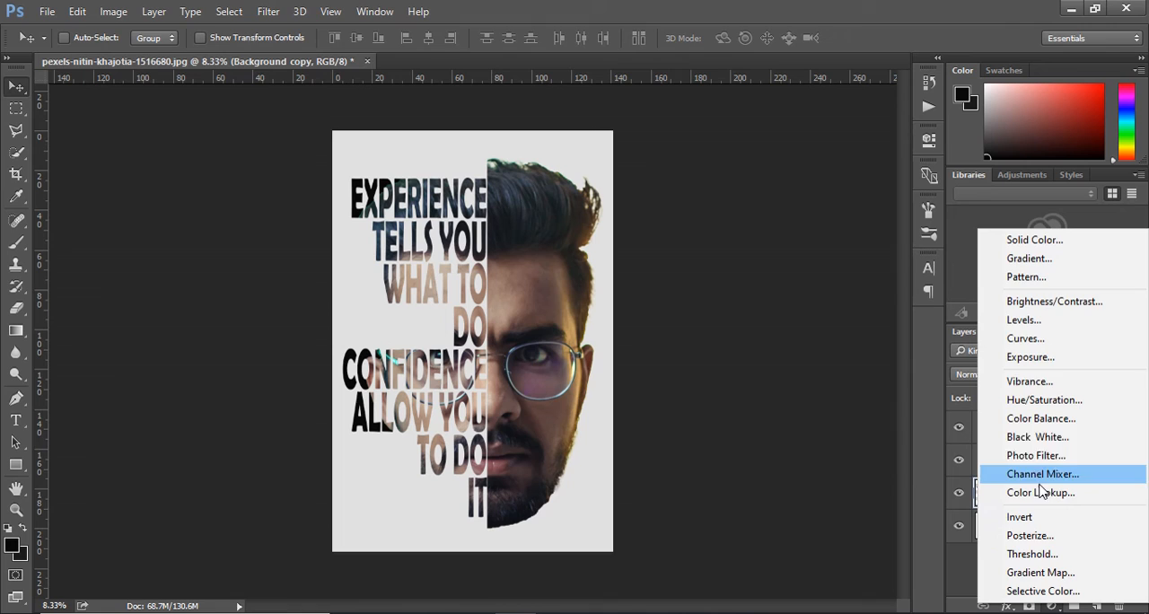
- Add Black & White adjustment layers above Background copy and Background copy 2
{"action": "left_click", "coordinate": [1038, 437]}
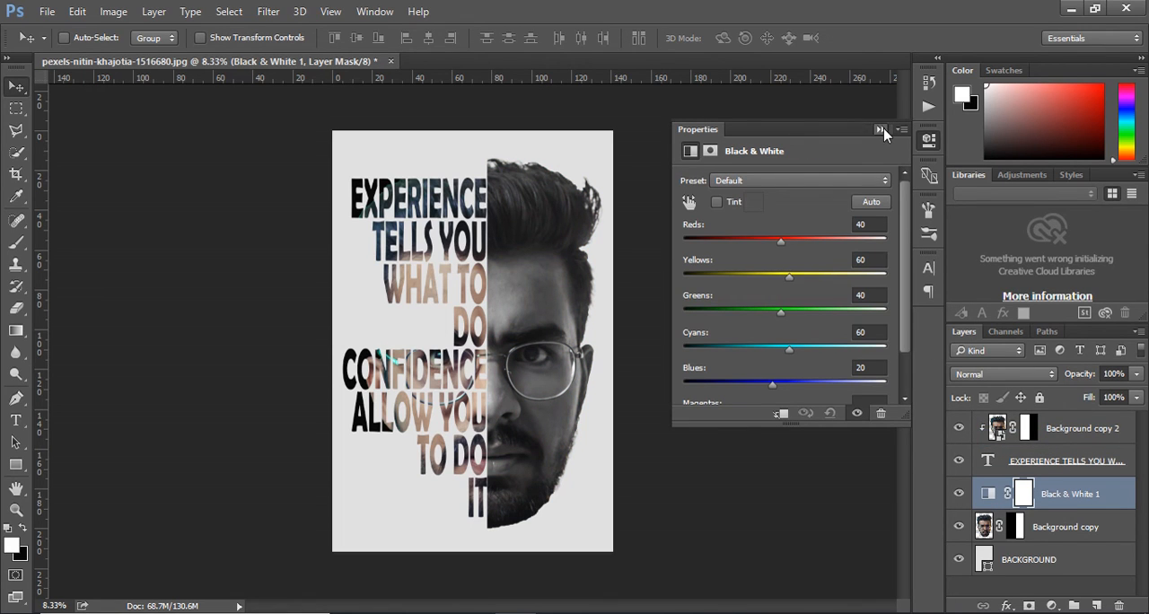
{"action": "left_click", "coordinate": [880, 130]}
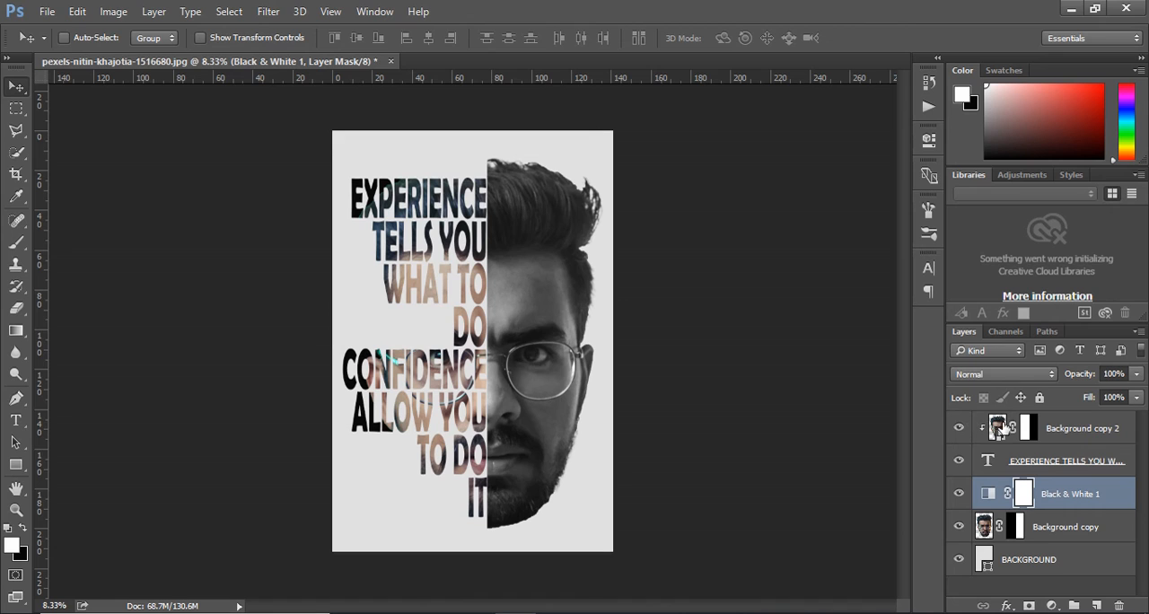
{"action": "left_click", "coordinate": [1079, 427]}
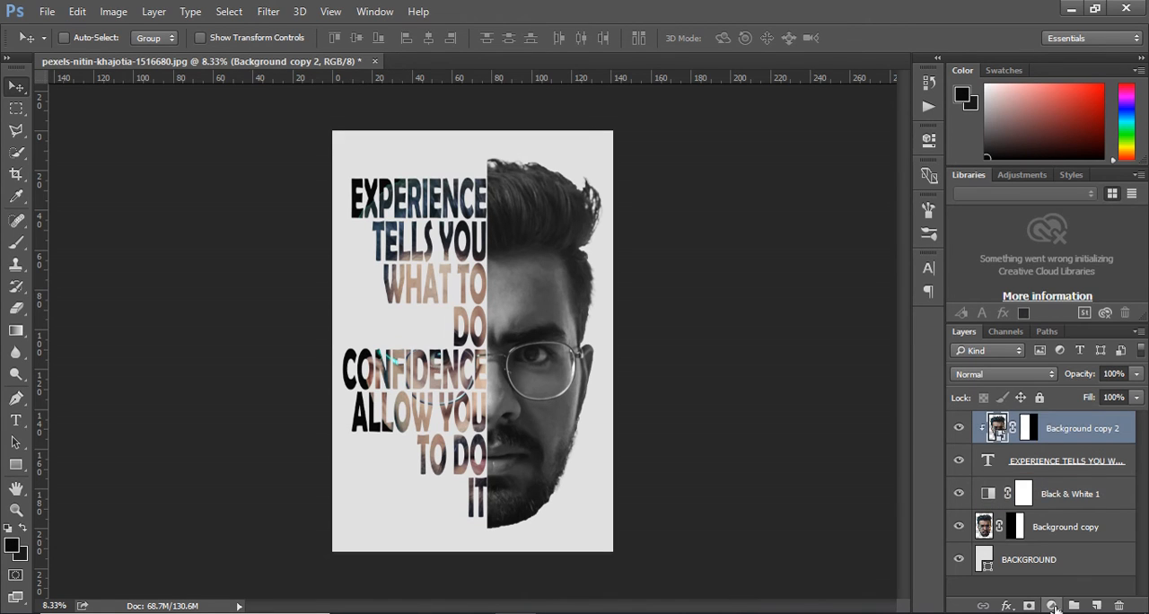
{"action": "left_click", "coordinate": [1052, 589]}
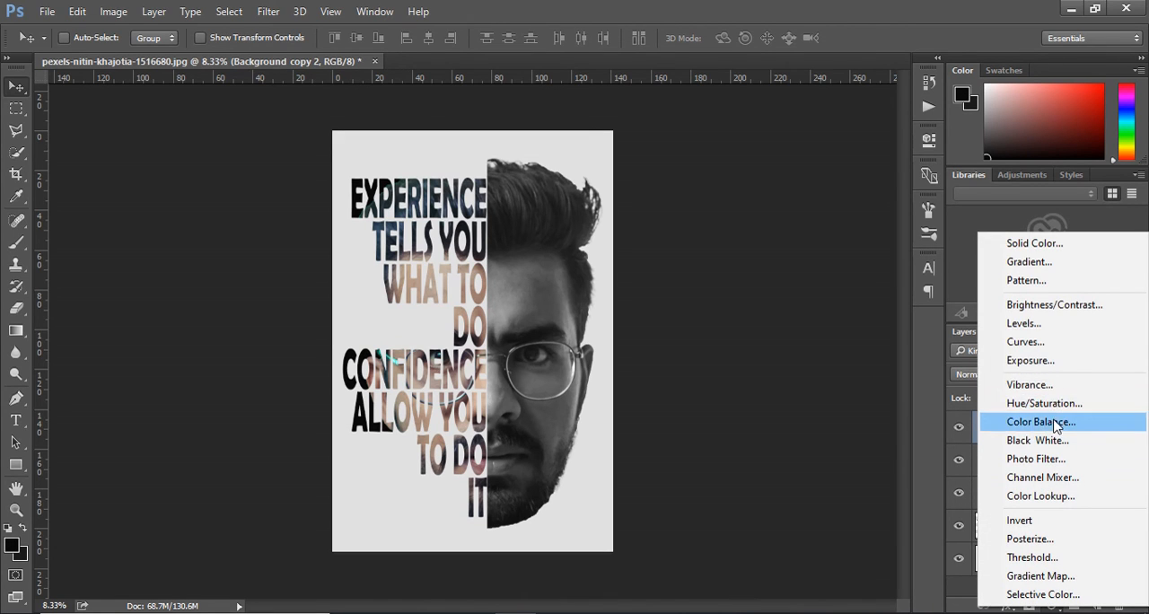
{"action": "left_click", "coordinate": [1033, 440]}
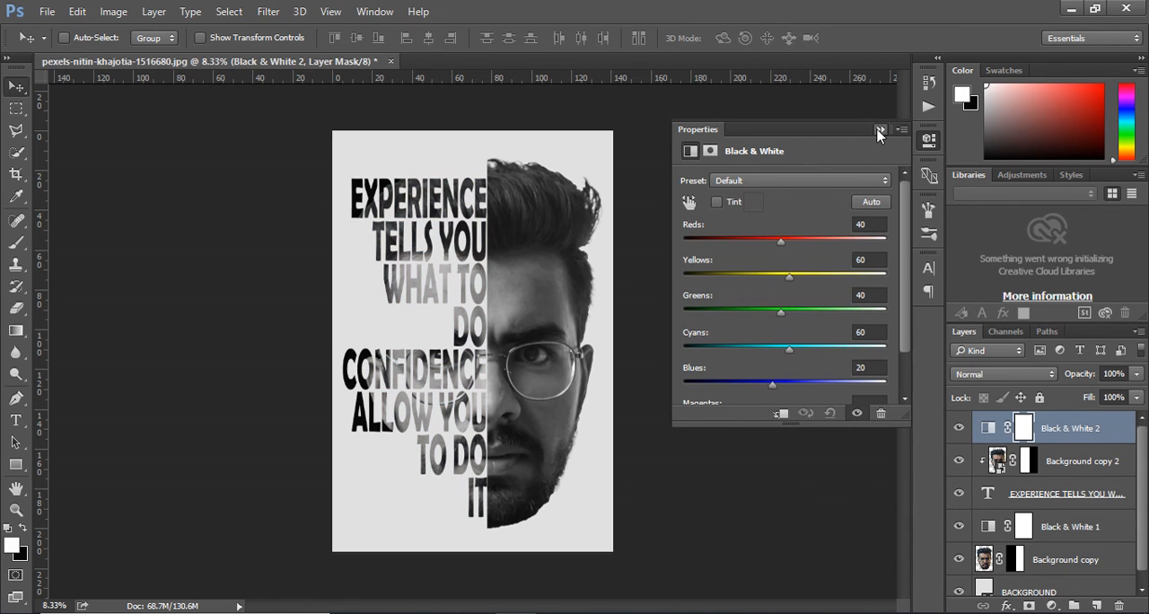
{"action": "left_click", "coordinate": [880, 131]}
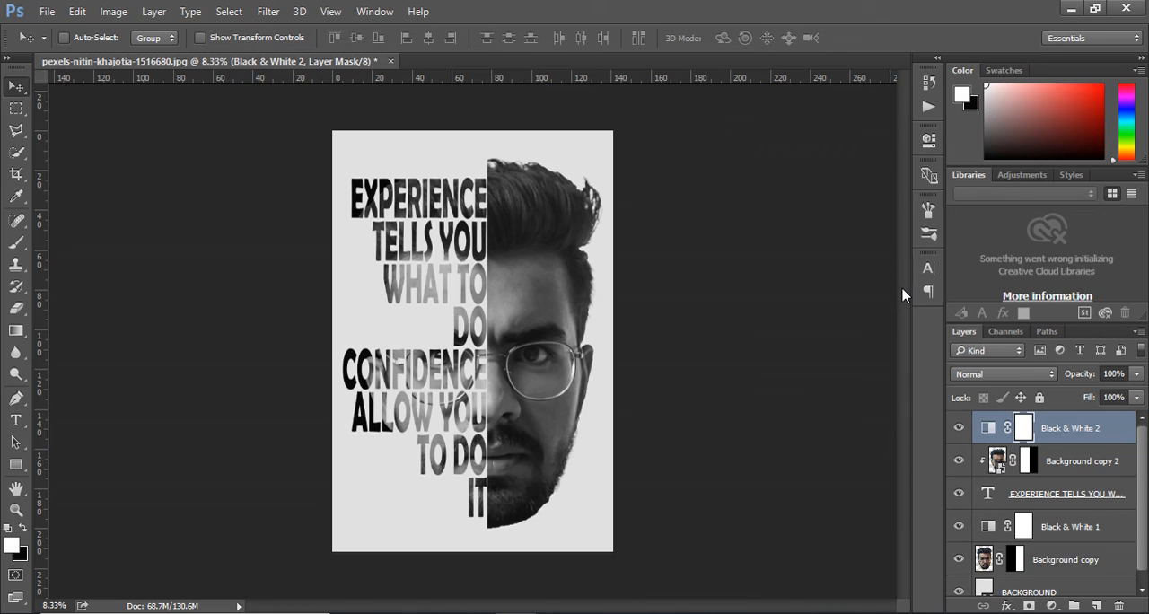